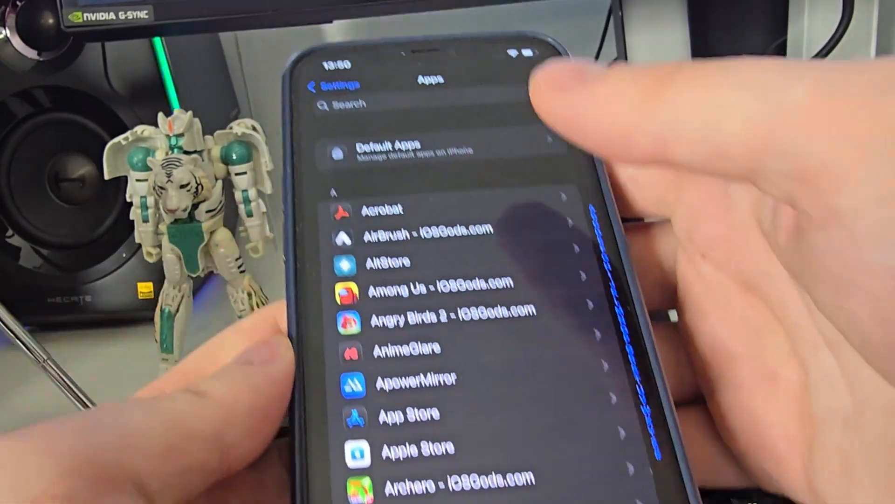
# Step: Search the Settings app list for 'Ap' to narrow it to the target app
pyautogui.write('Ap')
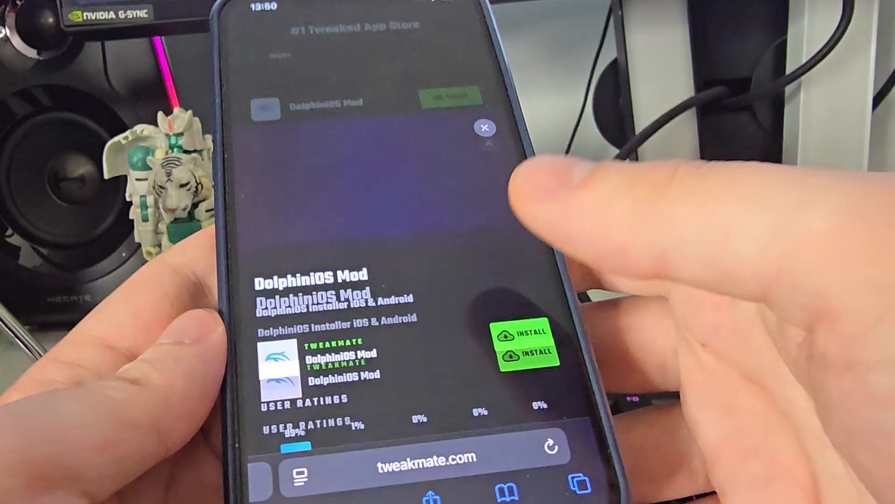
# Step: Download the DolphiniOS Mod configuration profile from its tweakmate.com page
pyautogui.click(526, 353)
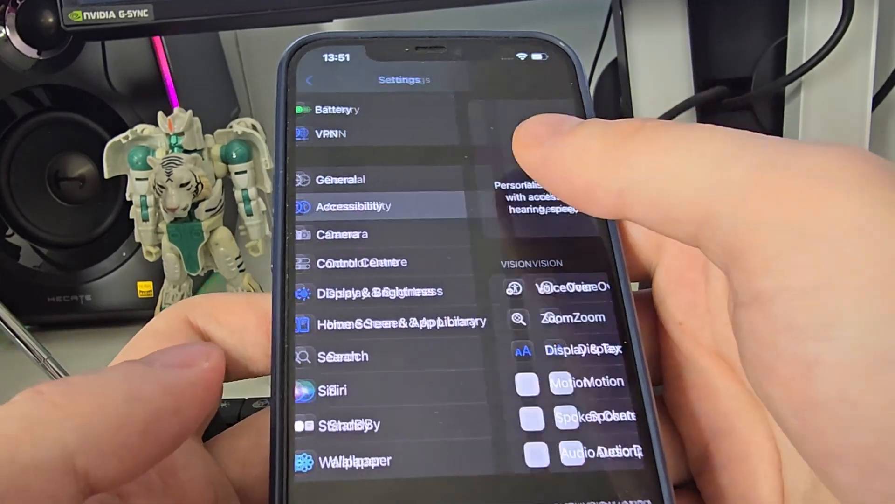
# Step: Reach General > VPN & Device Management where the downloaded DolphiniOS Mod profile is listed
pyautogui.click(341, 179)
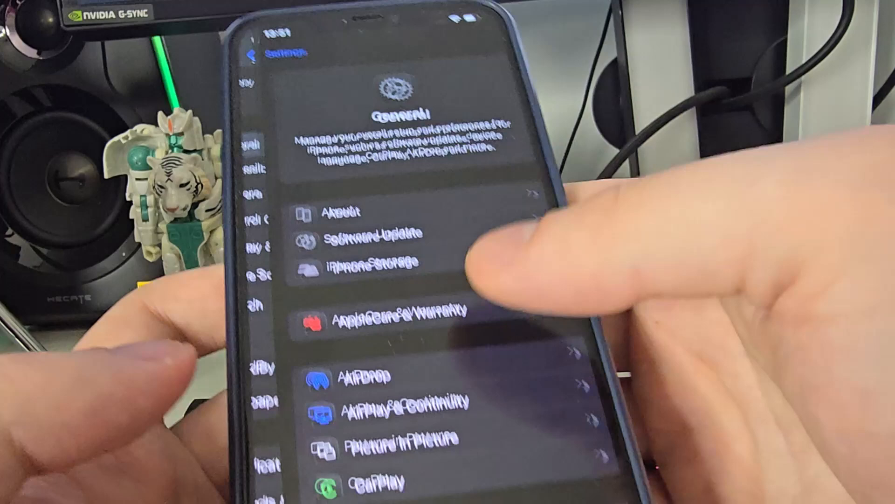
pyautogui.scroll(-3)
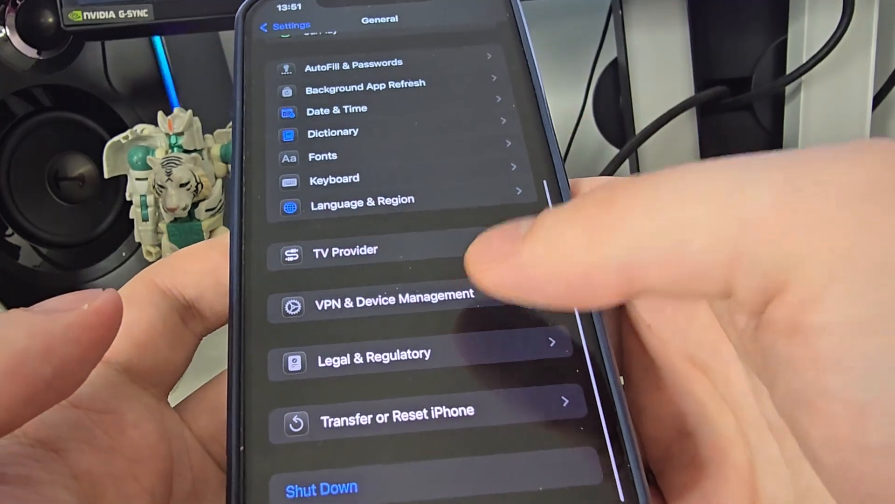
pyautogui.click(393, 299)
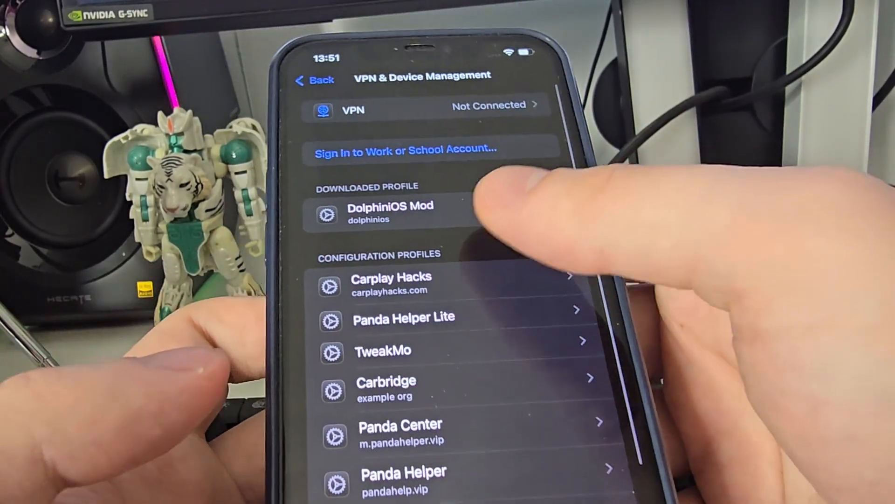
# Step: Install the downloaded DolphiniOS Mod profile, accepting the unsigned-profile warning
pyautogui.click(391, 212)
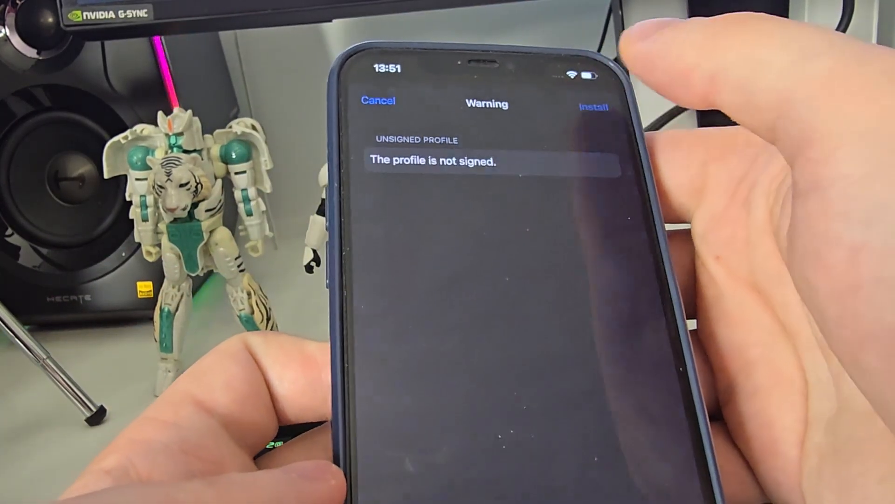
pyautogui.click(594, 107)
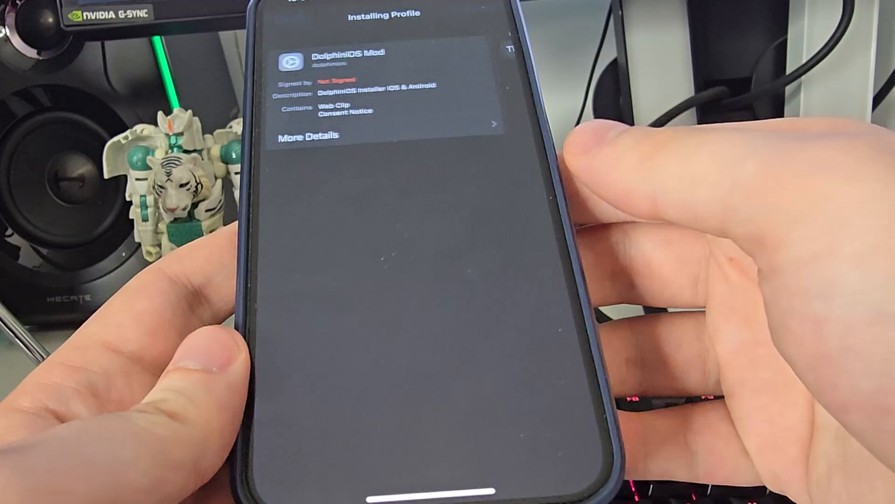